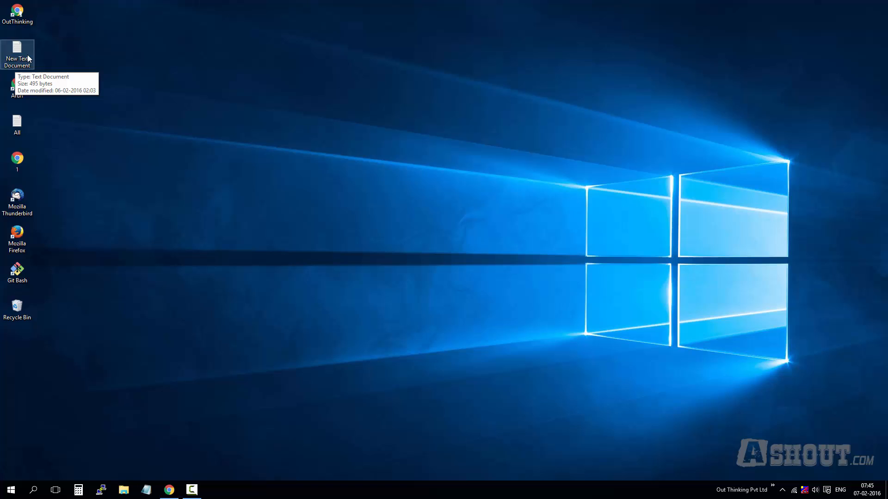
pyautogui.moveTo(194, 52)
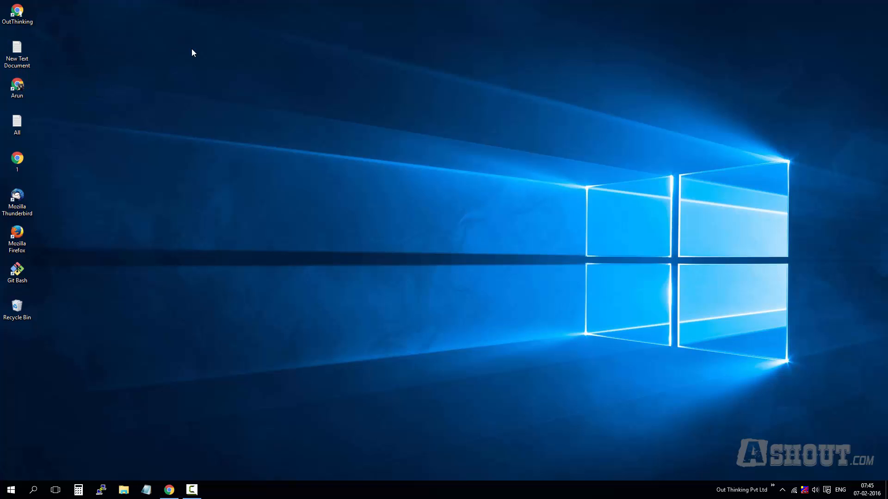
pyautogui.moveTo(269, 62)
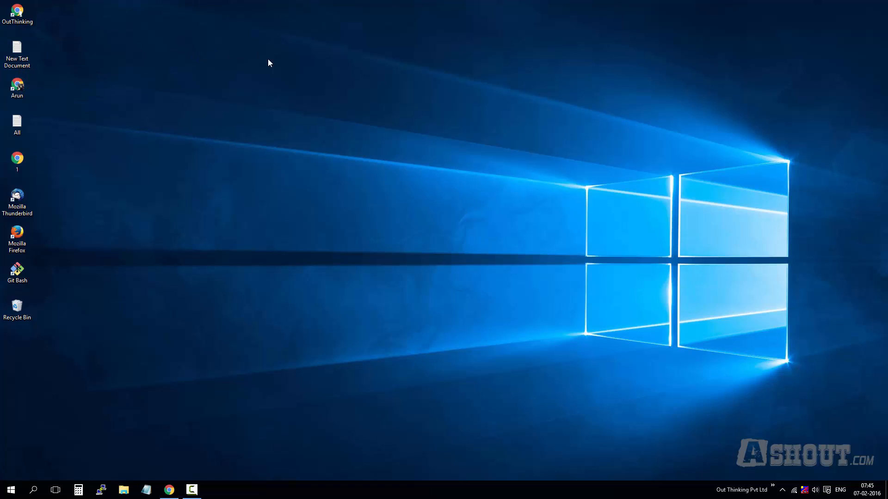
pyautogui.moveTo(274, 68)
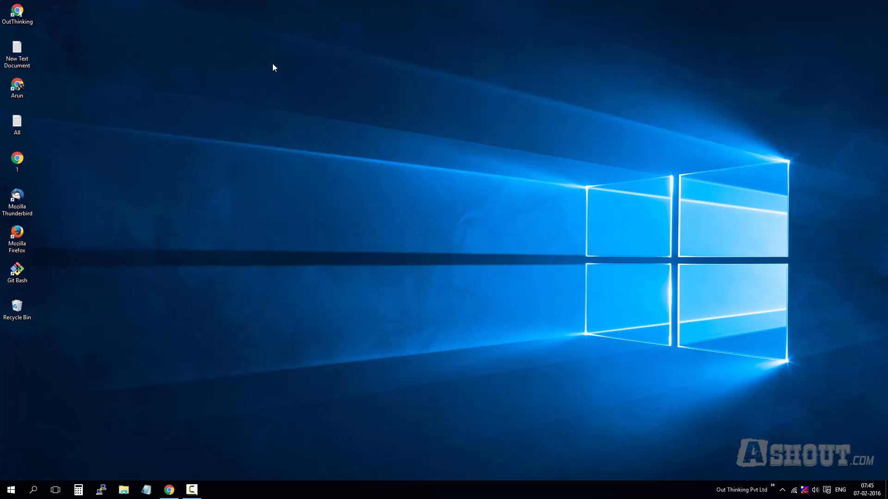
# Bring up the empty desktop's right-click context menu.
pyautogui.rightClick(274, 67)
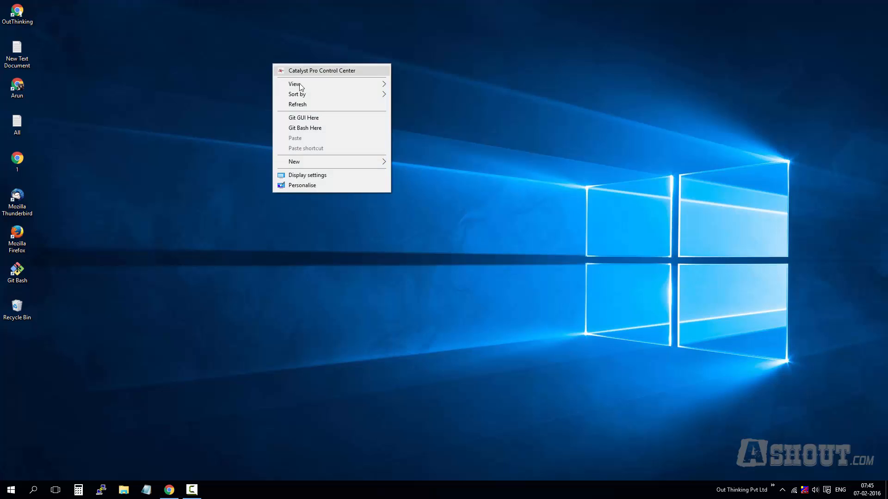
pyautogui.moveTo(307, 175)
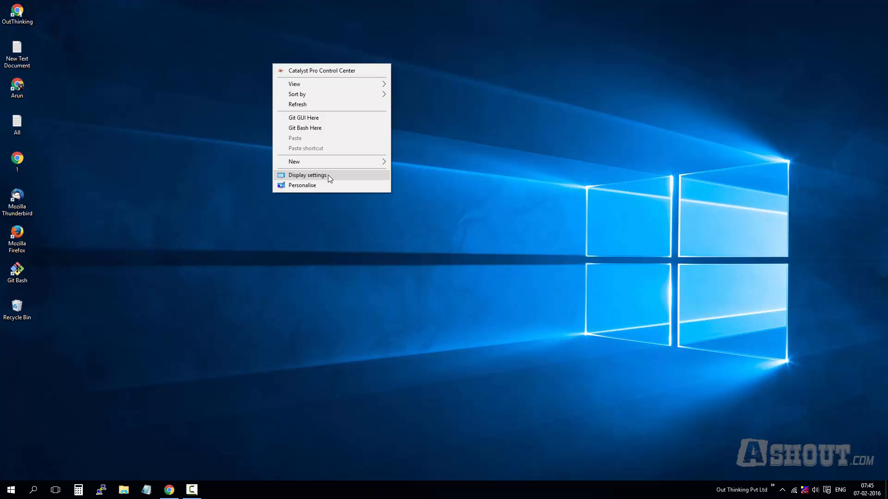
# Identify the monitors, selecting display 2 and then display 1 again.
pyautogui.click(307, 175)
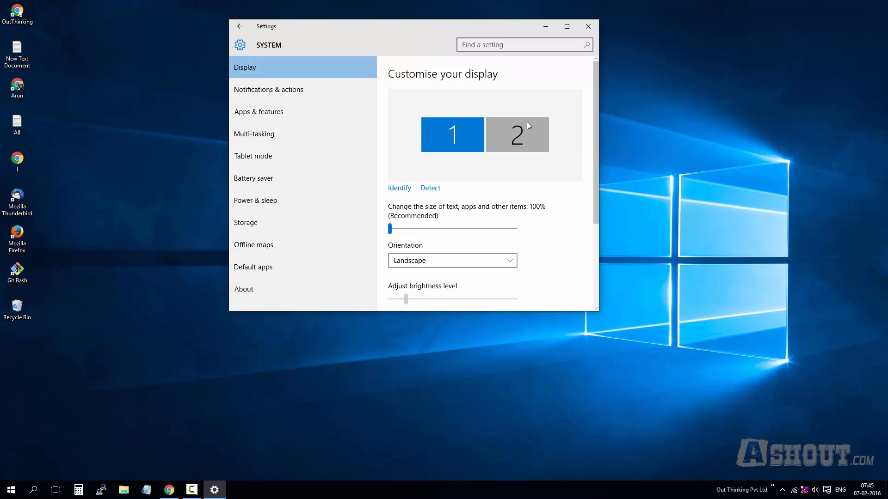
pyautogui.moveTo(510, 134)
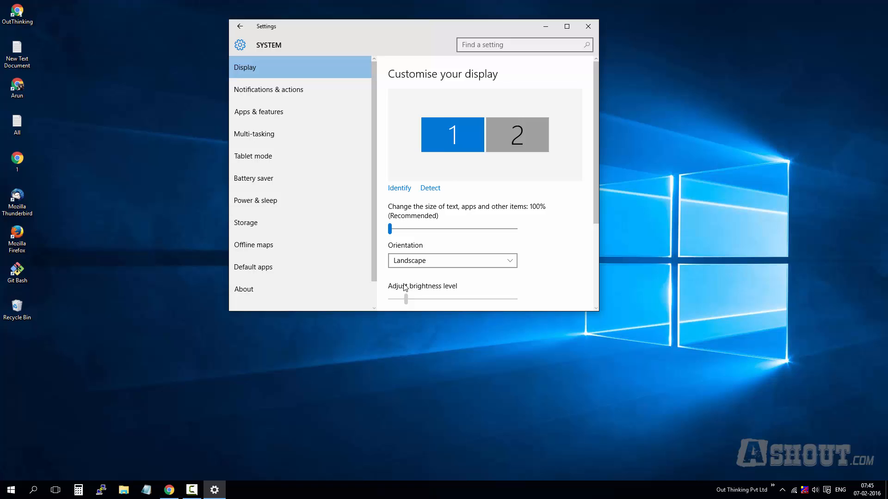
pyautogui.moveTo(395, 189)
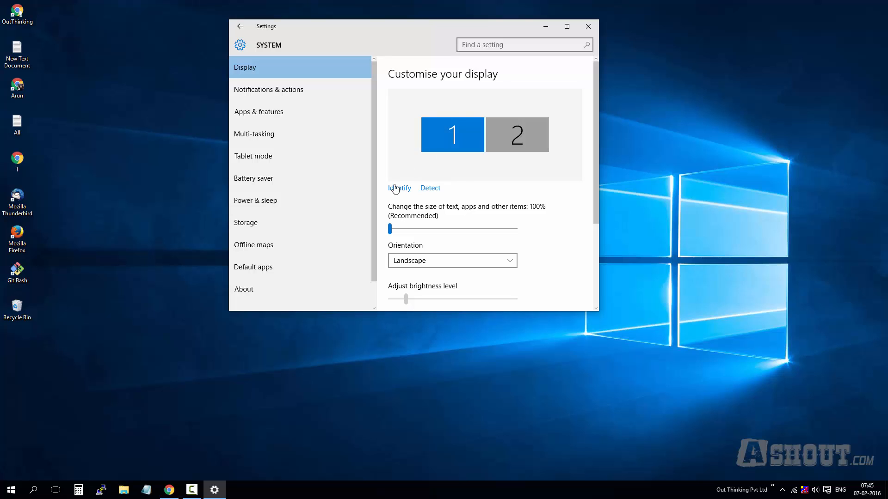
pyautogui.click(399, 188)
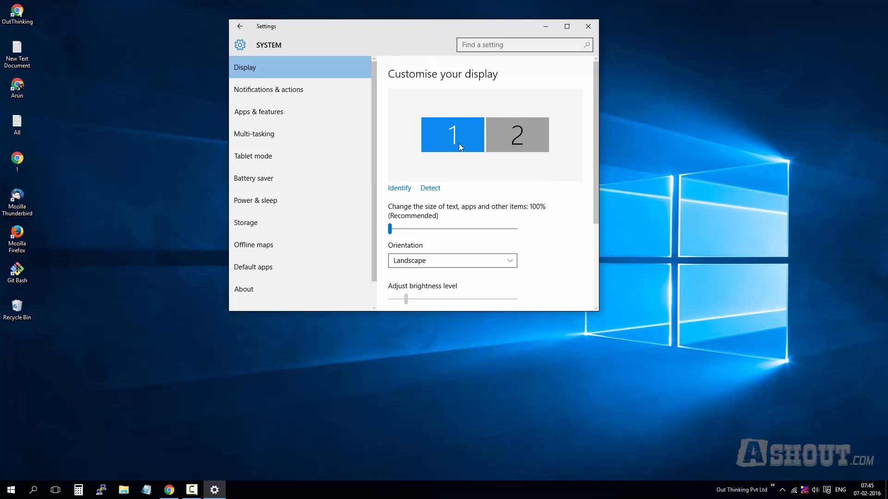
pyautogui.click(516, 135)
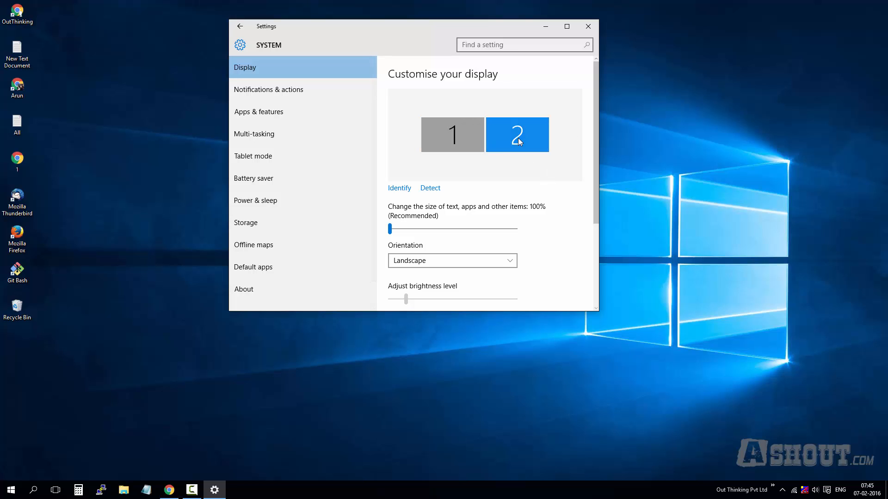
pyautogui.click(452, 135)
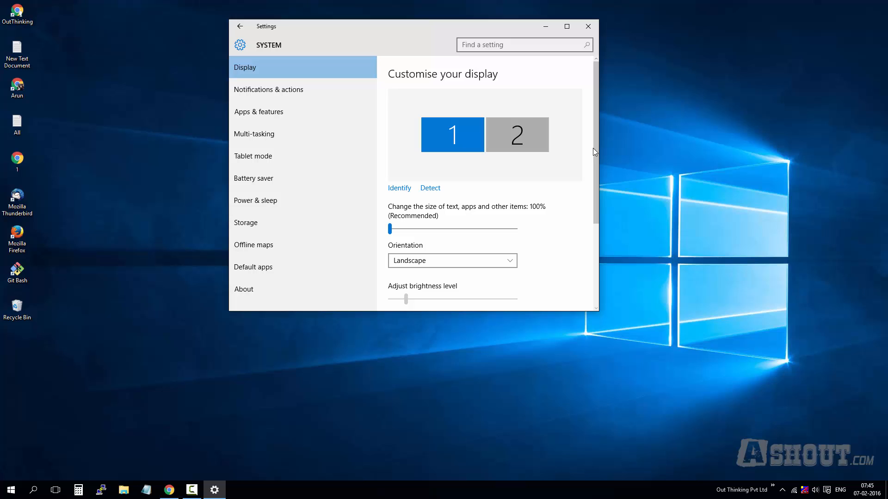
# Go to the Advanced display settings page for display 1.
pyautogui.scroll(-3)
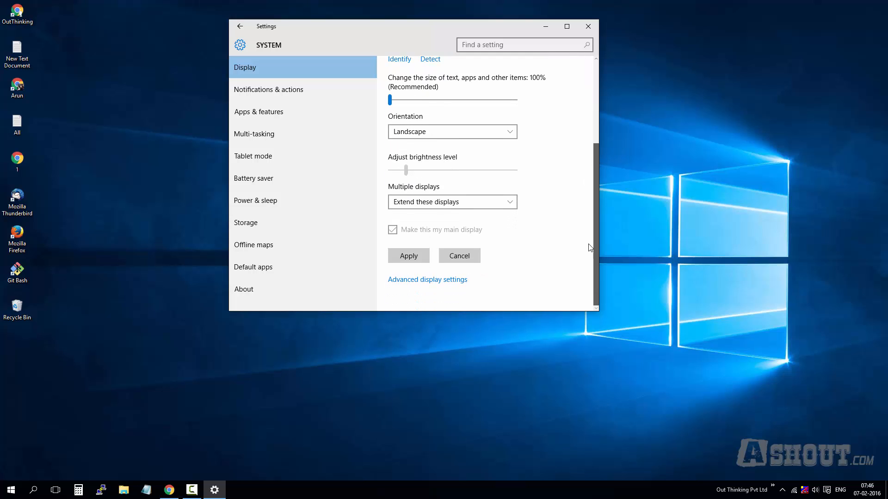
pyautogui.scroll(3)
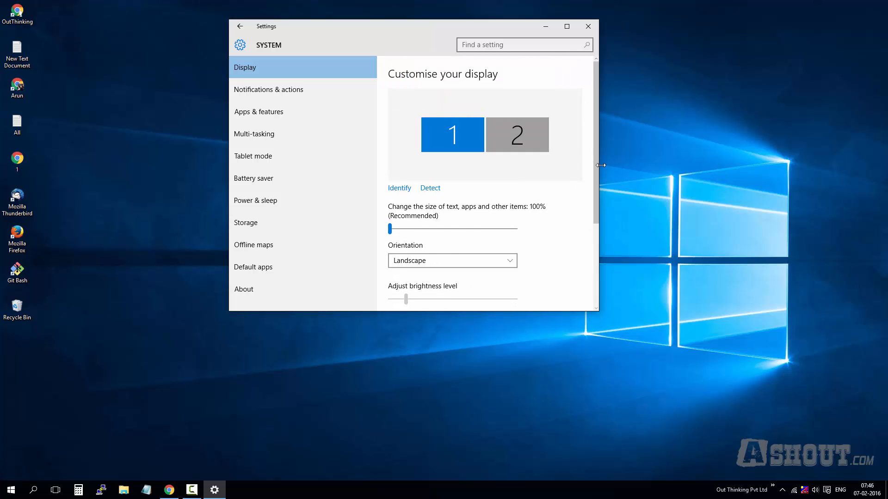
pyautogui.scroll(-3)
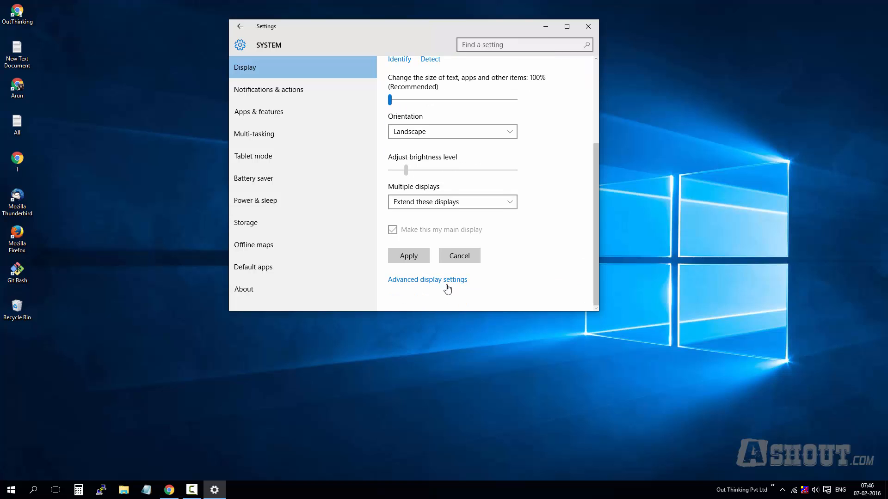
pyautogui.click(427, 280)
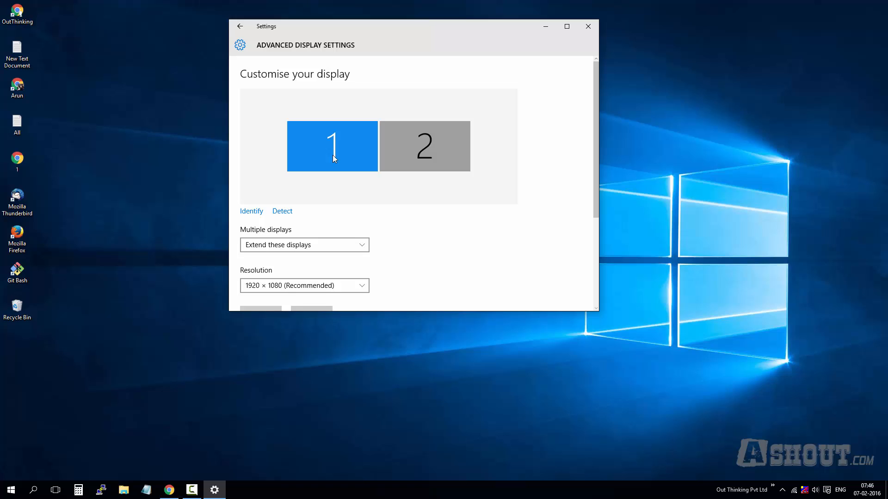
pyautogui.moveTo(363, 118)
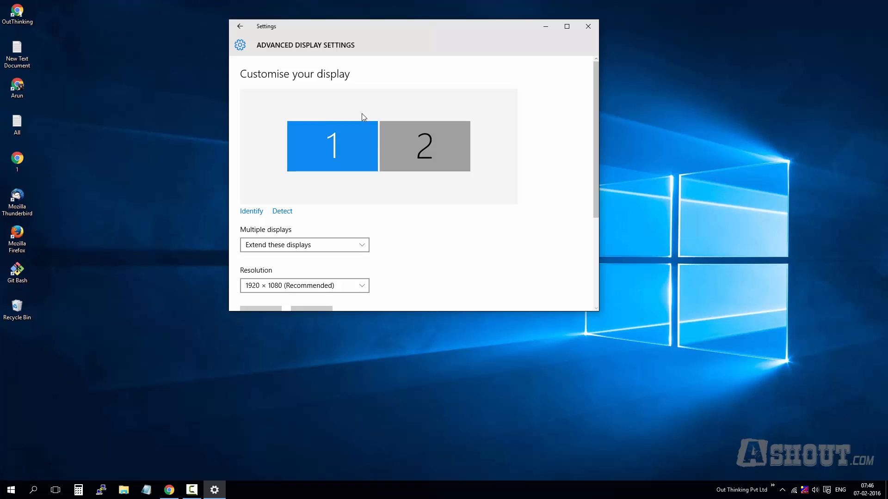
pyautogui.moveTo(596, 138)
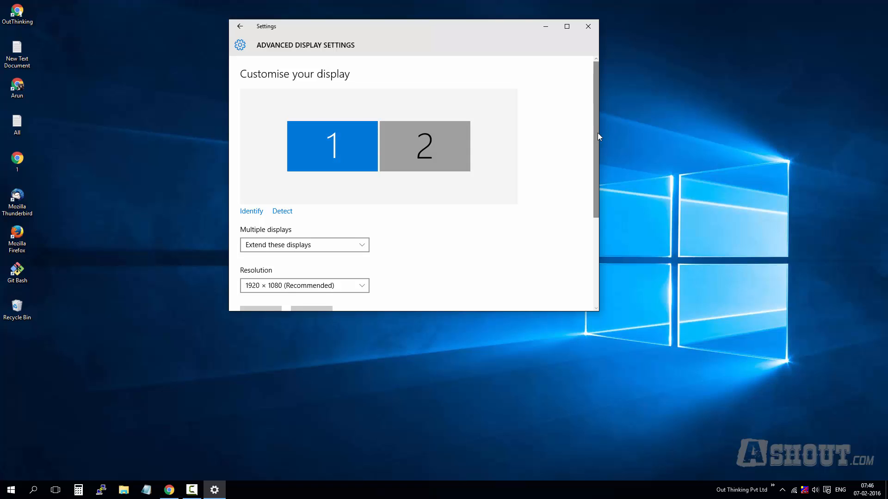
# Open Display adapter properties for the ATI Mobility Radeon HD 4650 from Related settings.
pyautogui.scroll(-3)
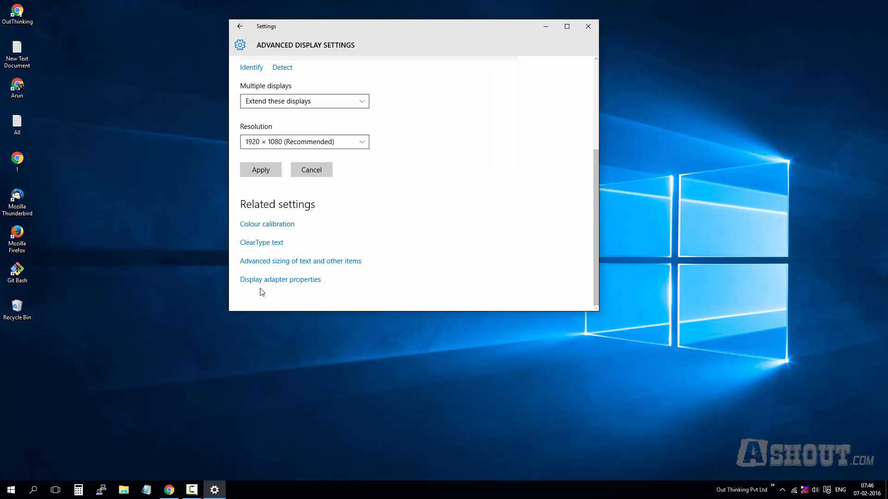
pyautogui.moveTo(289, 286)
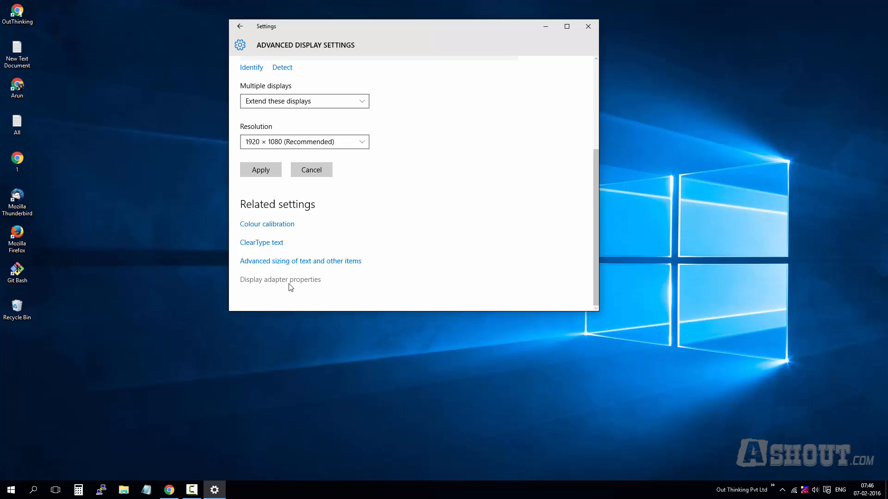
pyautogui.click(279, 279)
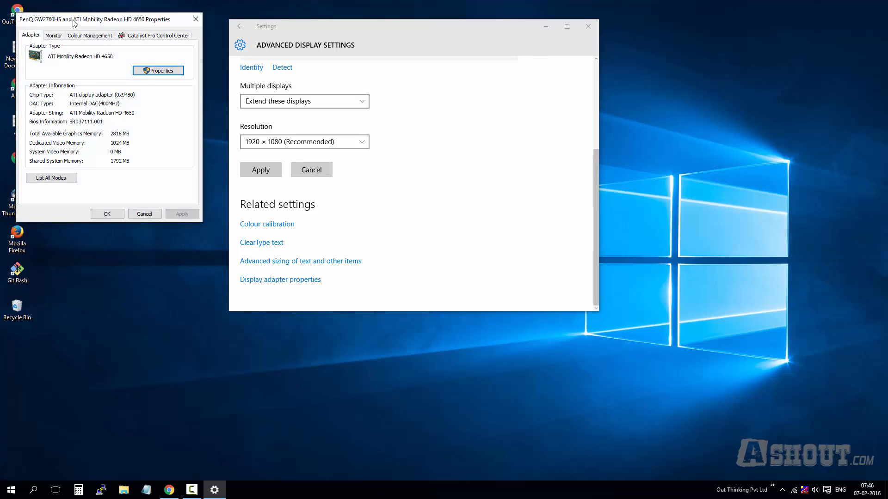
# Move the properties window into view and switch to the BenQ GW2760HS monitor's settings.
pyautogui.moveTo(96, 19); pyautogui.dragTo(130, 69)
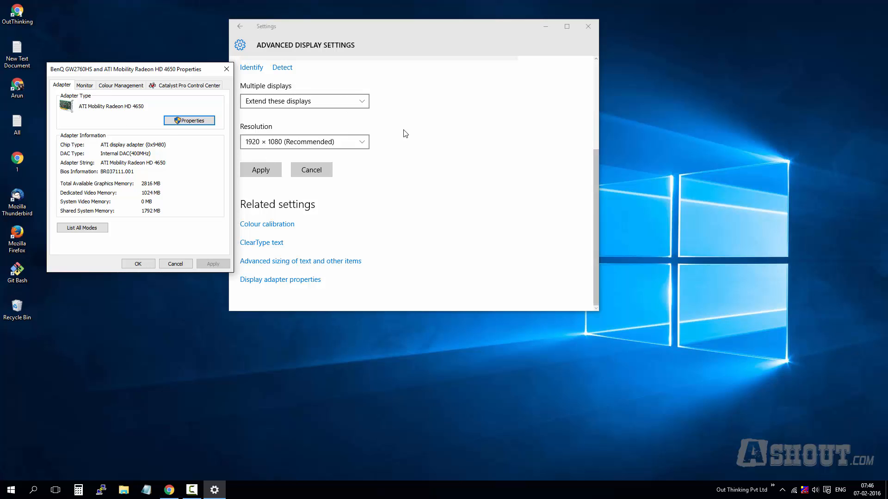
pyautogui.moveTo(394, 166)
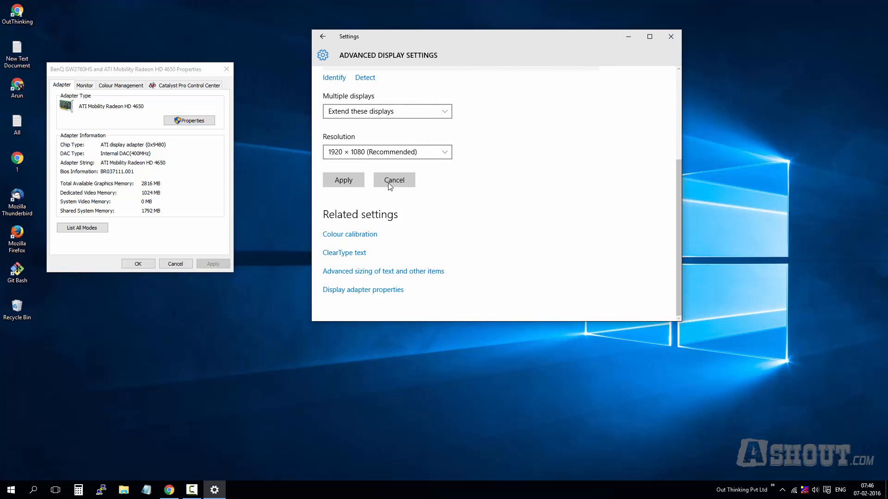
pyautogui.moveTo(147, 108)
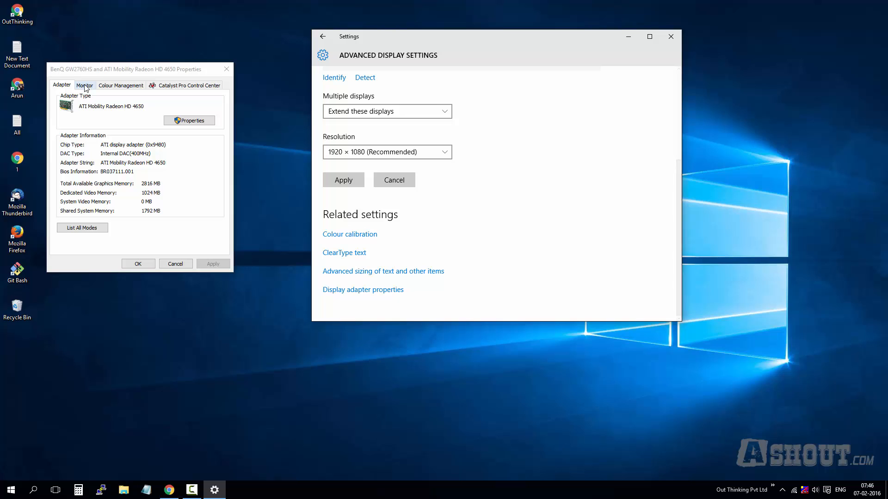
pyautogui.click(84, 85)
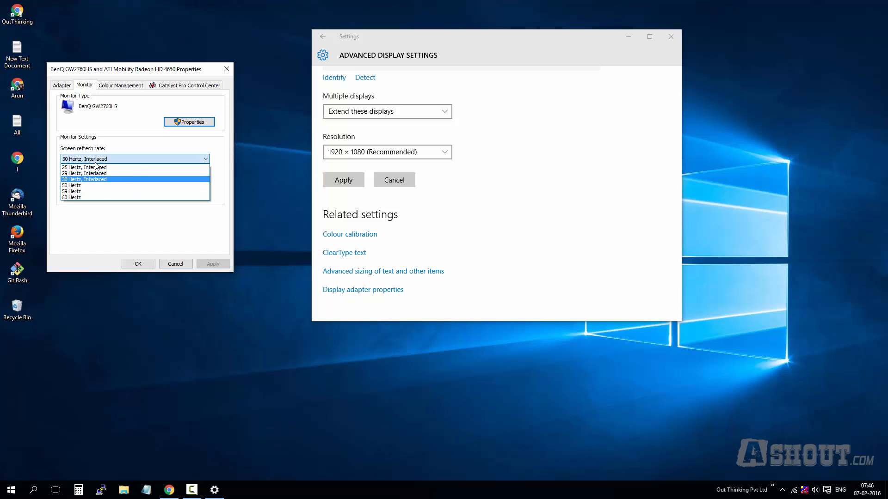
pyautogui.moveTo(101, 197)
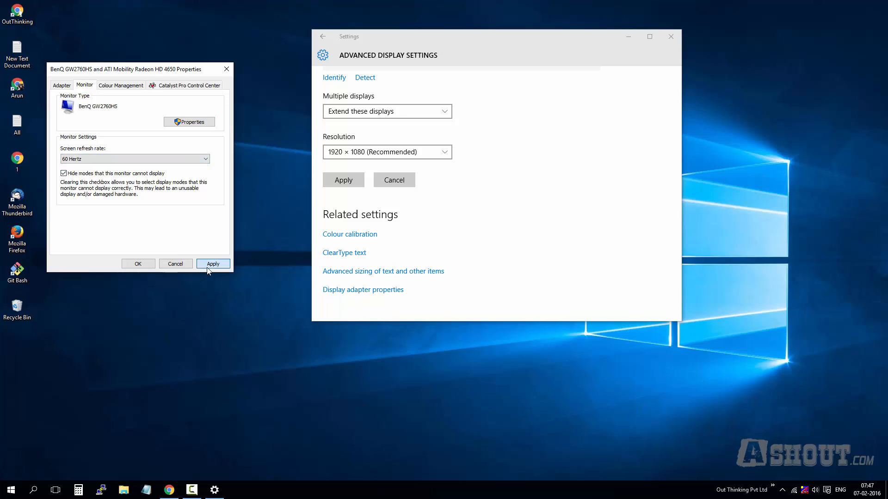
# Apply the 60 Hertz refresh rate, keep the changes and confirm with OK.
pyautogui.click(213, 263)
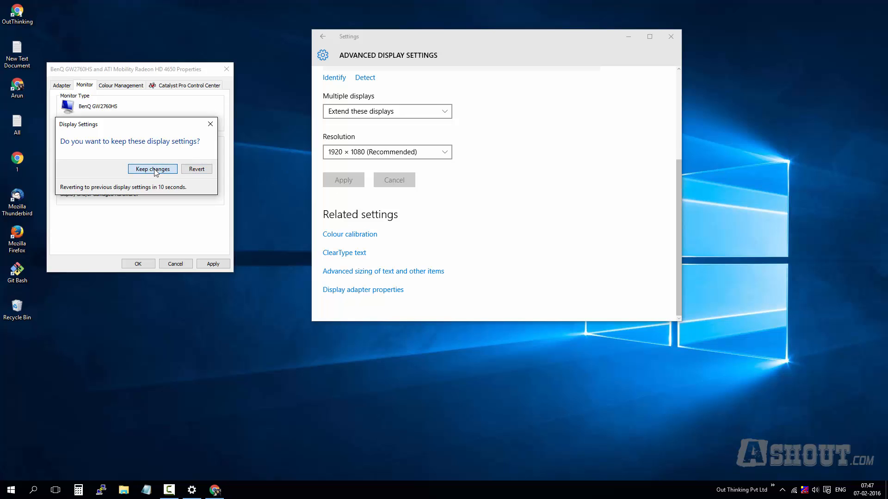
pyautogui.click(152, 168)
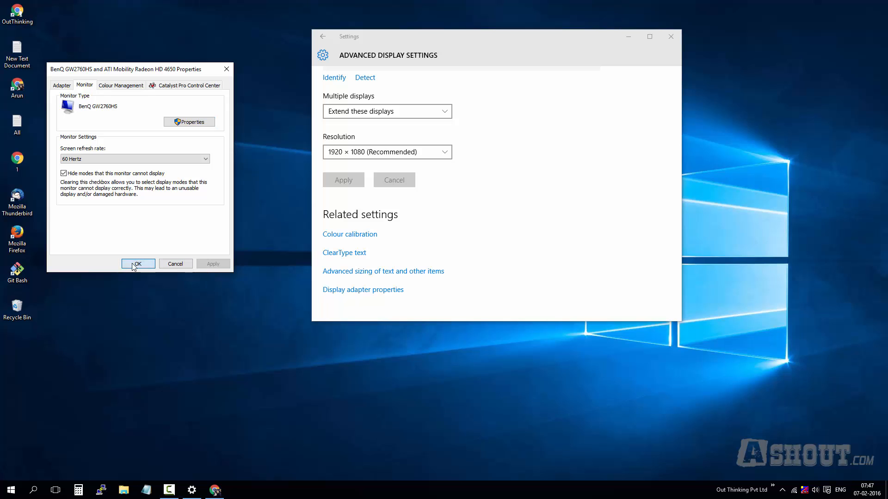
pyautogui.click(138, 263)
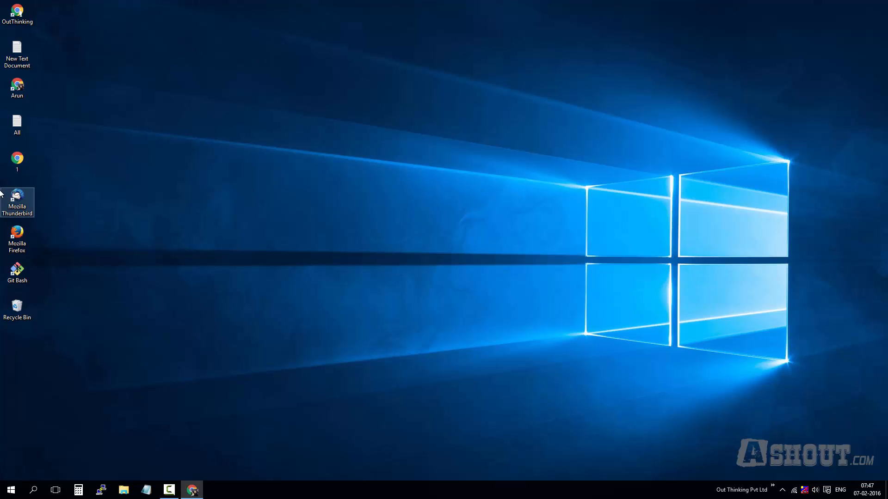
pyautogui.moveTo(72, 173)
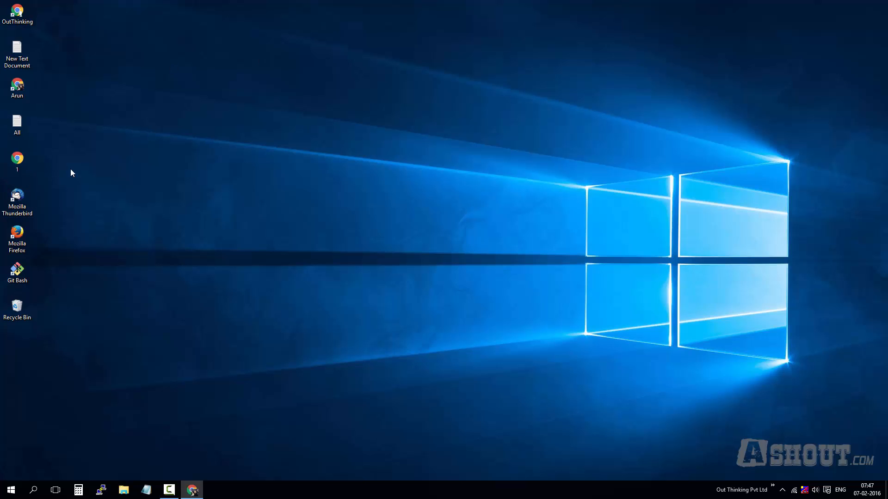